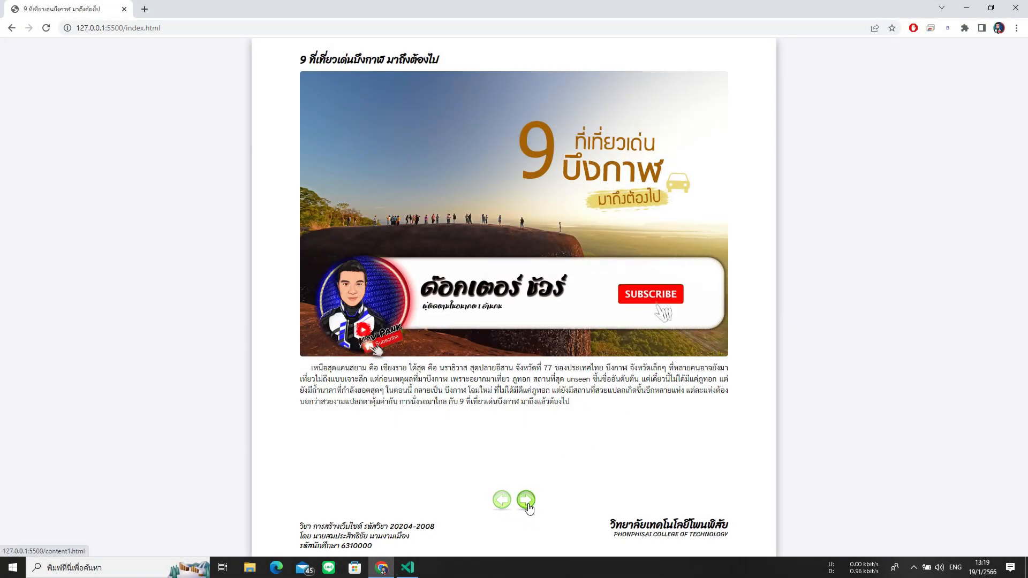
Advance through the Bueng Kan attraction pages to the fifth page, content5.html
{"action": "left_click", "coordinate": [649, 294]}
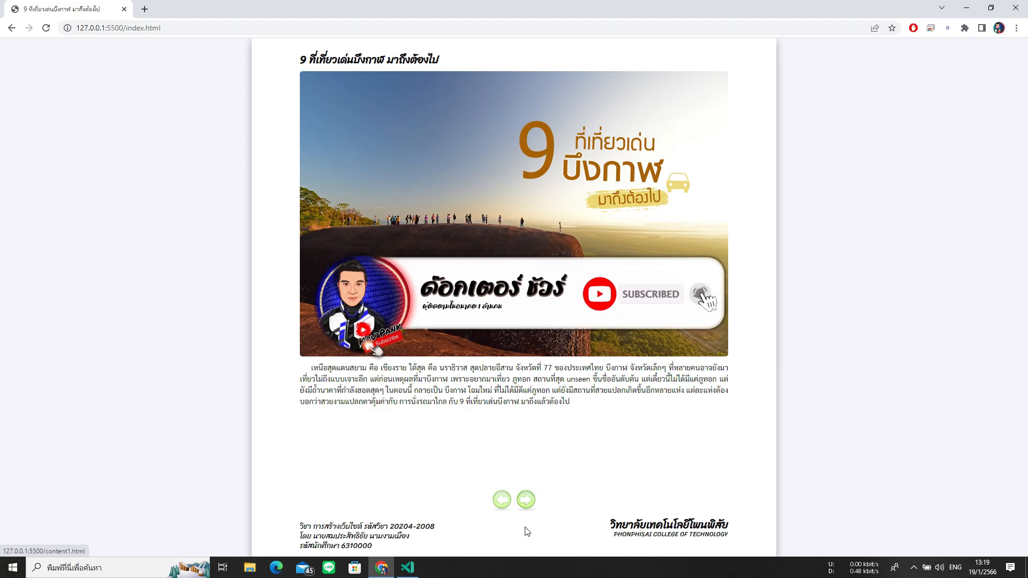
{"action": "left_click", "coordinate": [526, 500]}
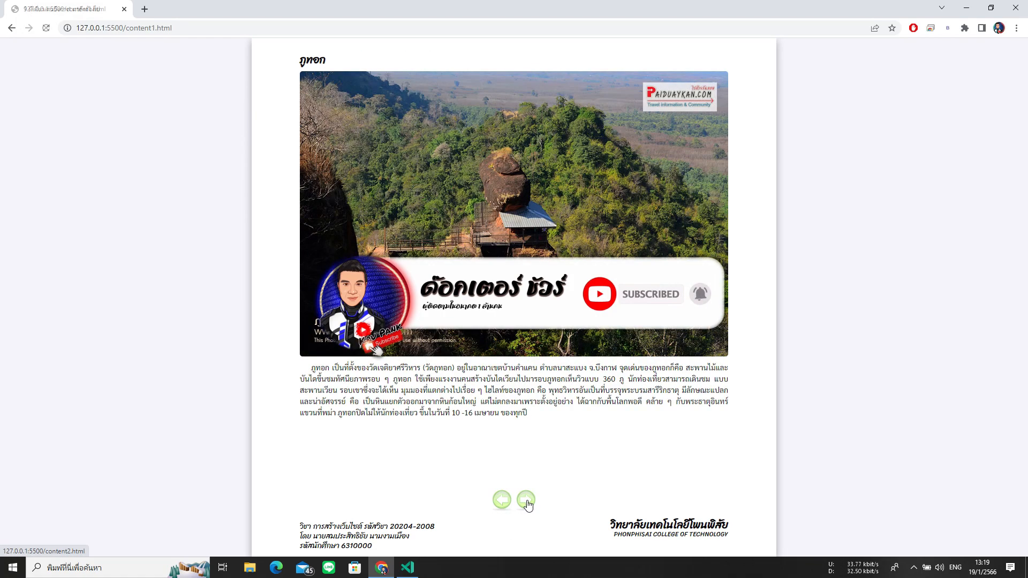
{"action": "left_click", "coordinate": [526, 500]}
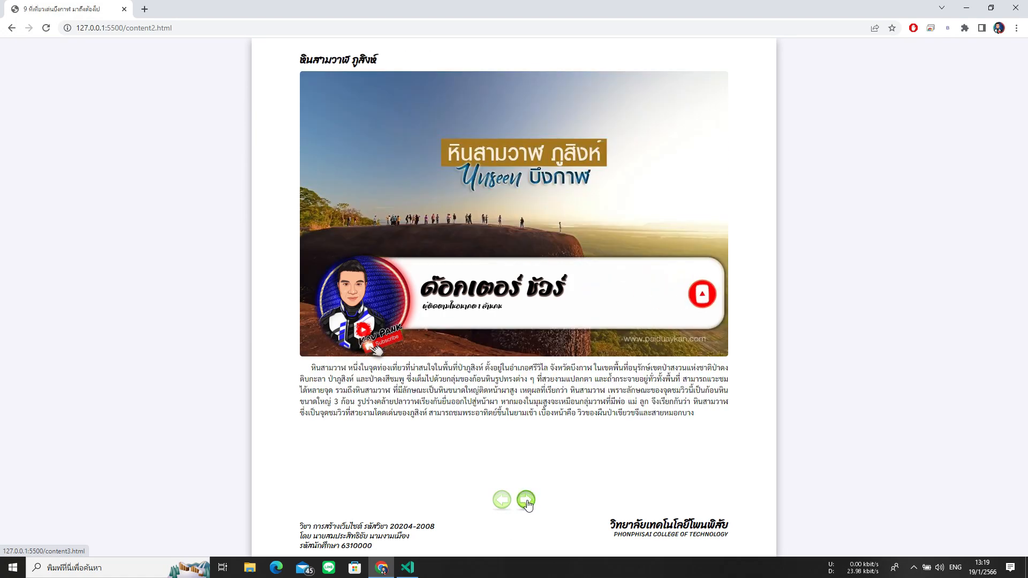
{"action": "left_click", "coordinate": [526, 500]}
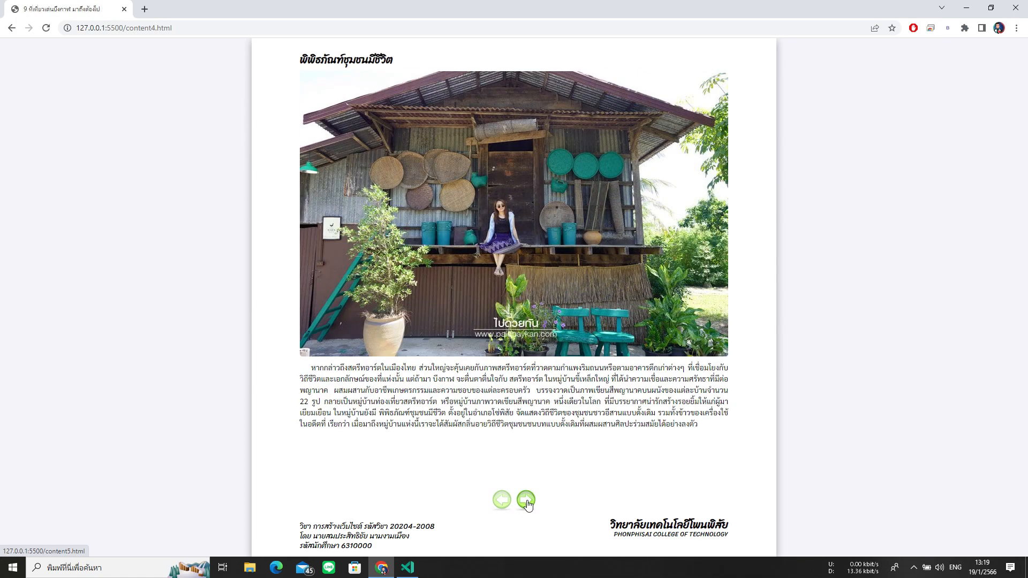
{"action": "left_click", "coordinate": [526, 500]}
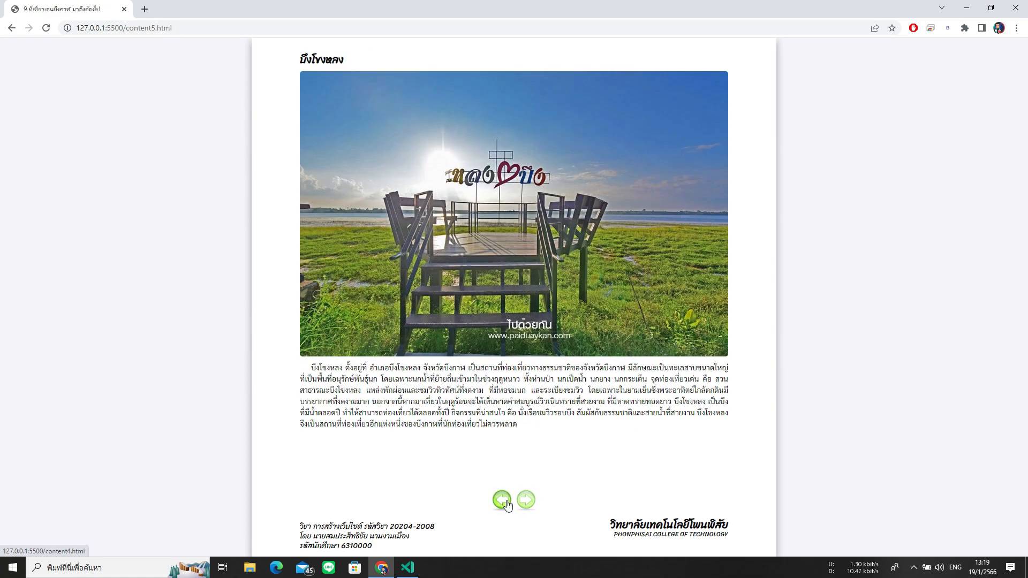
Go back through three earlier attraction pages toward the first one
{"action": "left_click", "coordinate": [502, 499]}
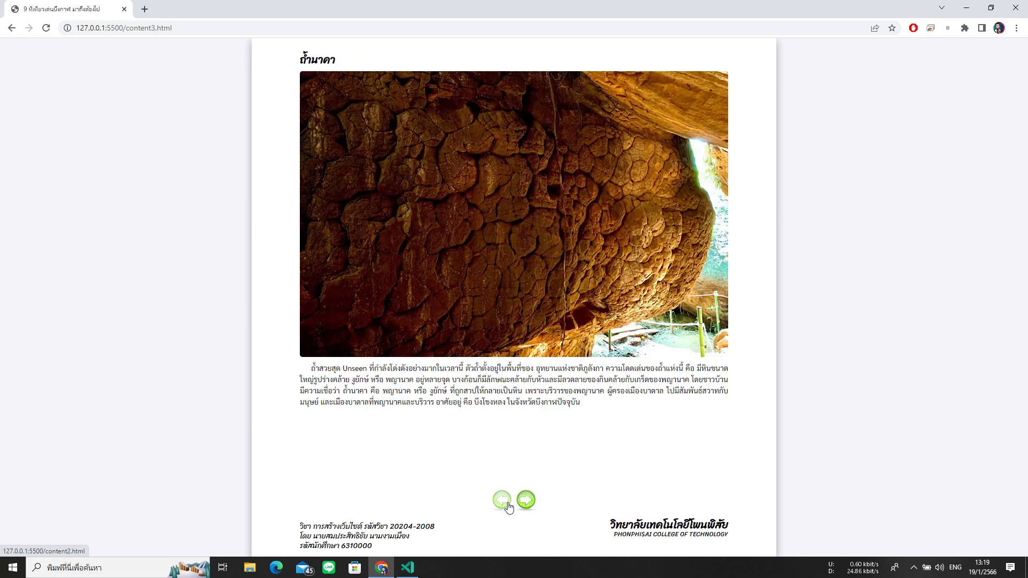
{"action": "left_click", "coordinate": [502, 500]}
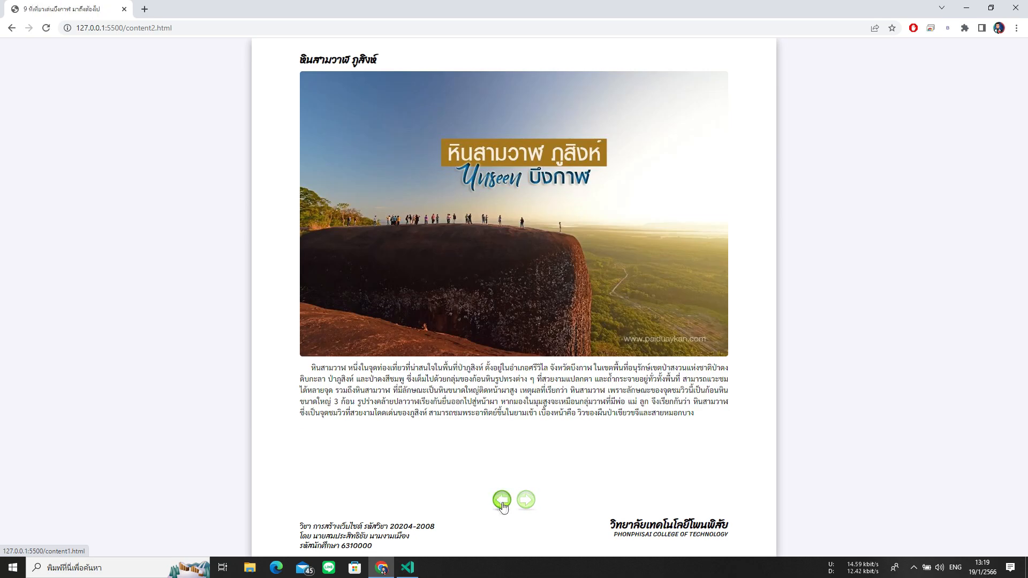
{"action": "left_click", "coordinate": [407, 568]}
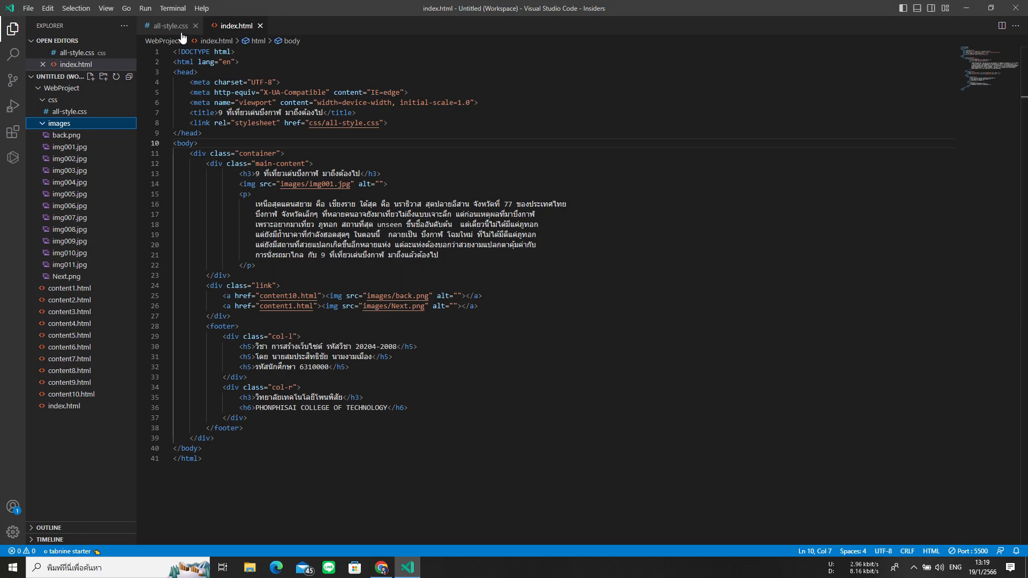
{"action": "left_click", "coordinate": [168, 26]}
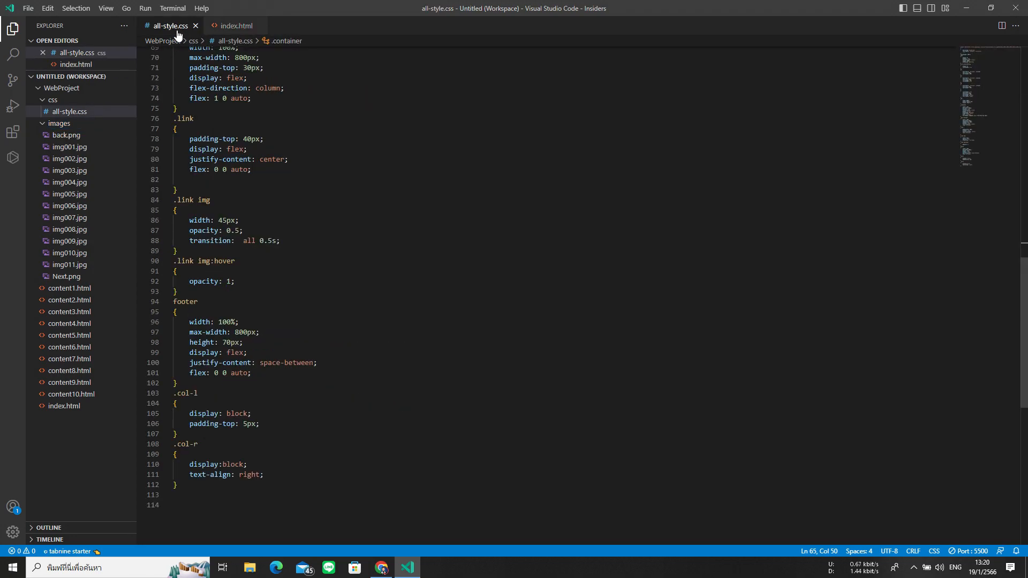
{"action": "mouse_move", "coordinate": [293, 428]}
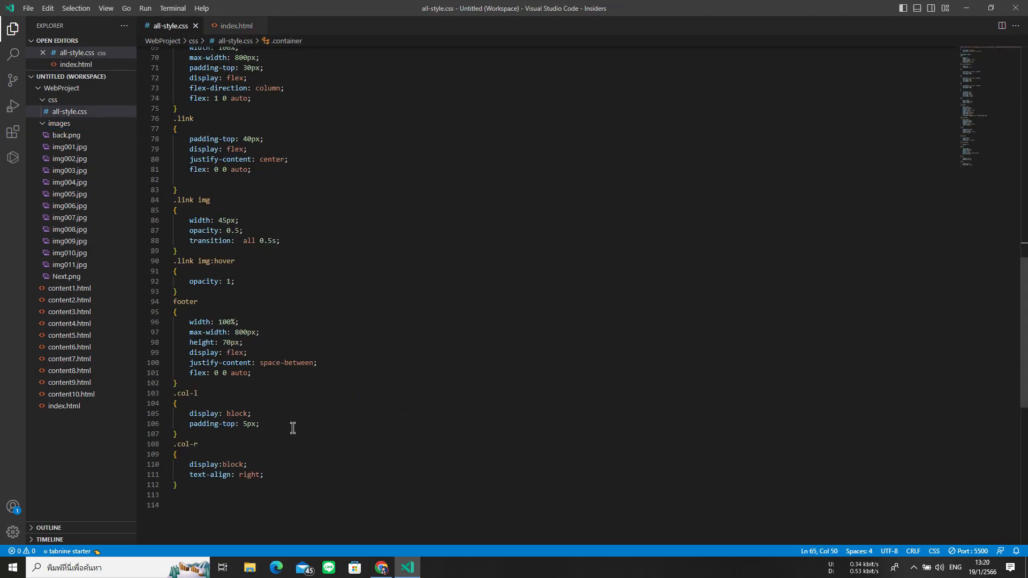
{"action": "scroll", "scroll_direction": "up", "scroll_amount": 3}
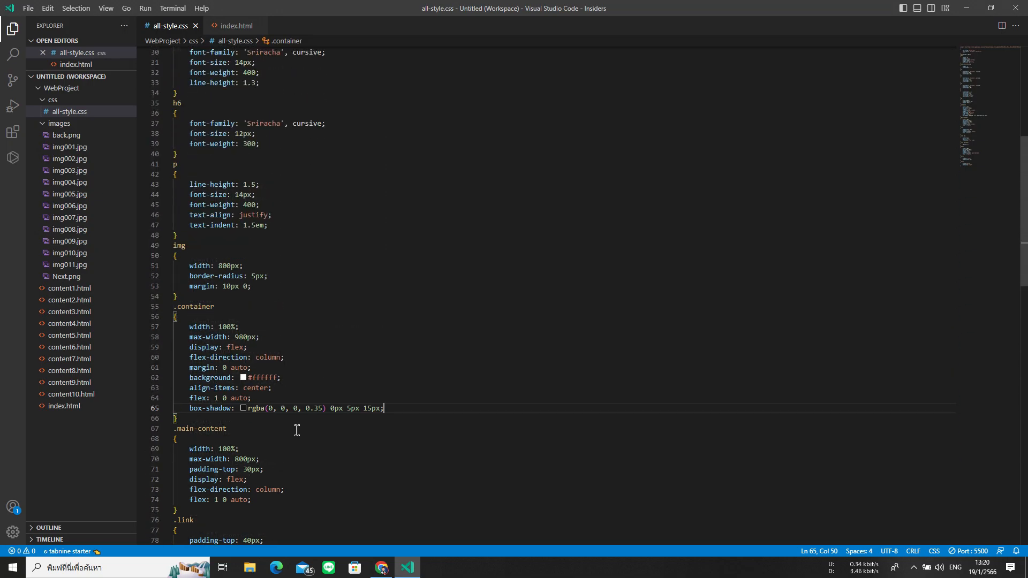
{"action": "scroll", "scroll_direction": "up", "scroll_amount": 3}
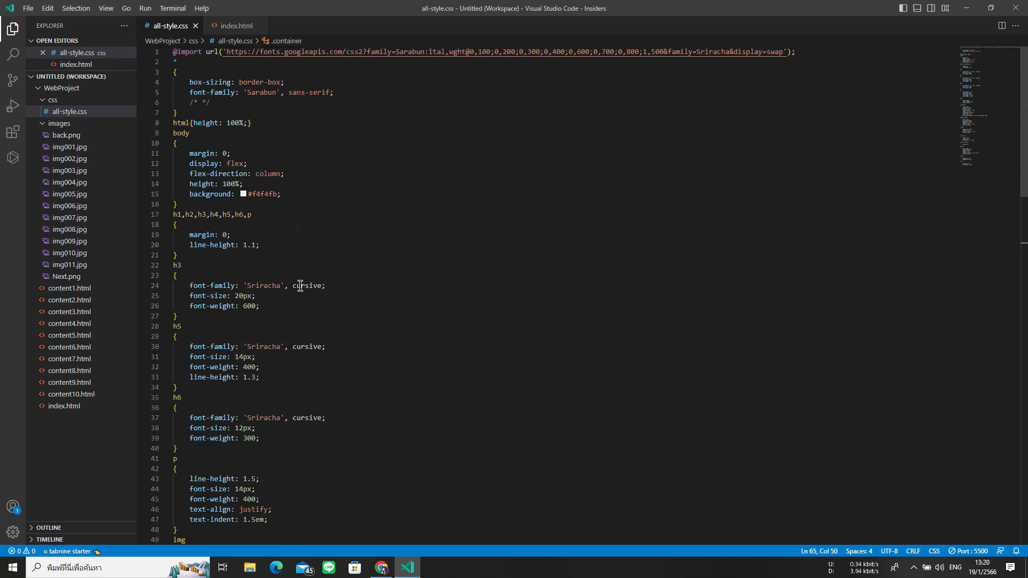
{"action": "left_click", "coordinate": [234, 26]}
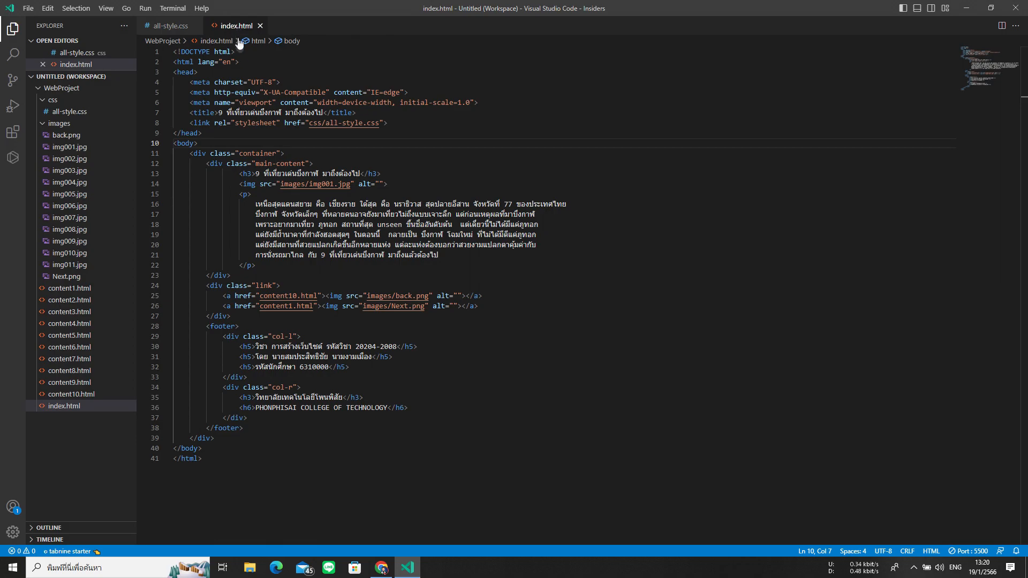
{"action": "left_click", "coordinate": [381, 567]}
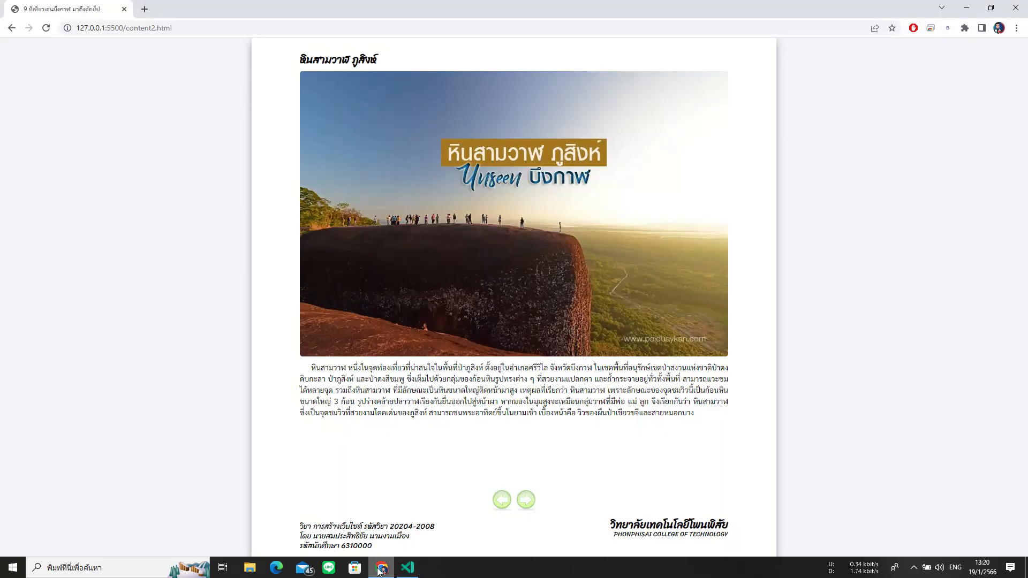